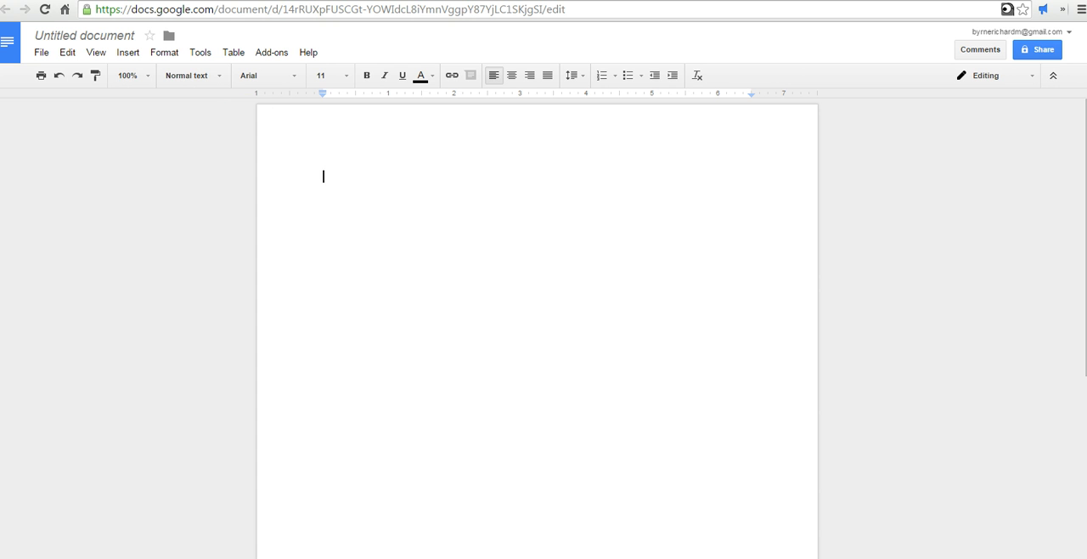
# Turn on Voice typing from the Tools menu to show the microphone panel
pyautogui.click(198, 52)
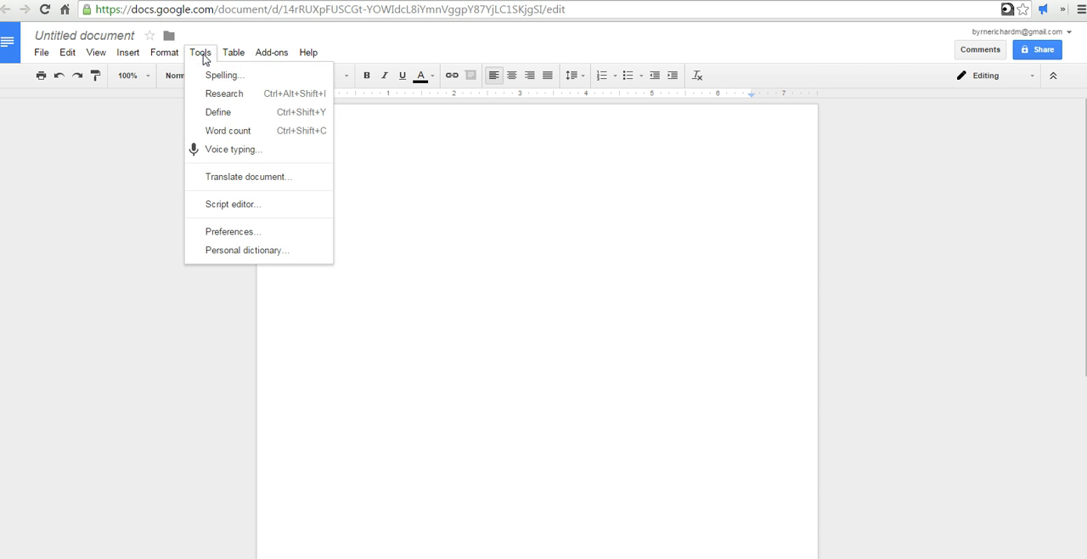
pyautogui.click(233, 148)
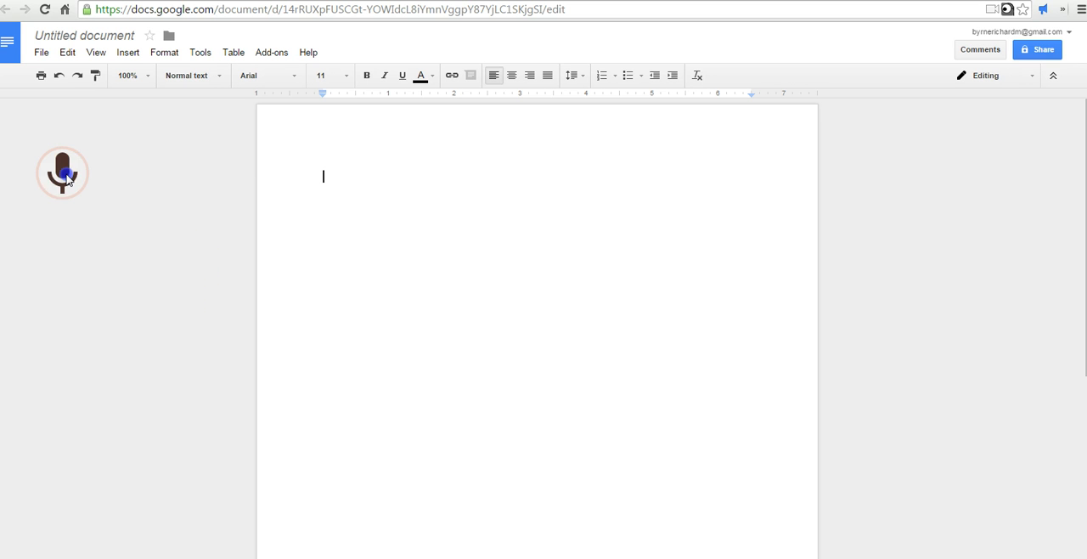
# Dictate 'This is the first sentence of my document' using the voice typing microphone
pyautogui.click(60, 173)
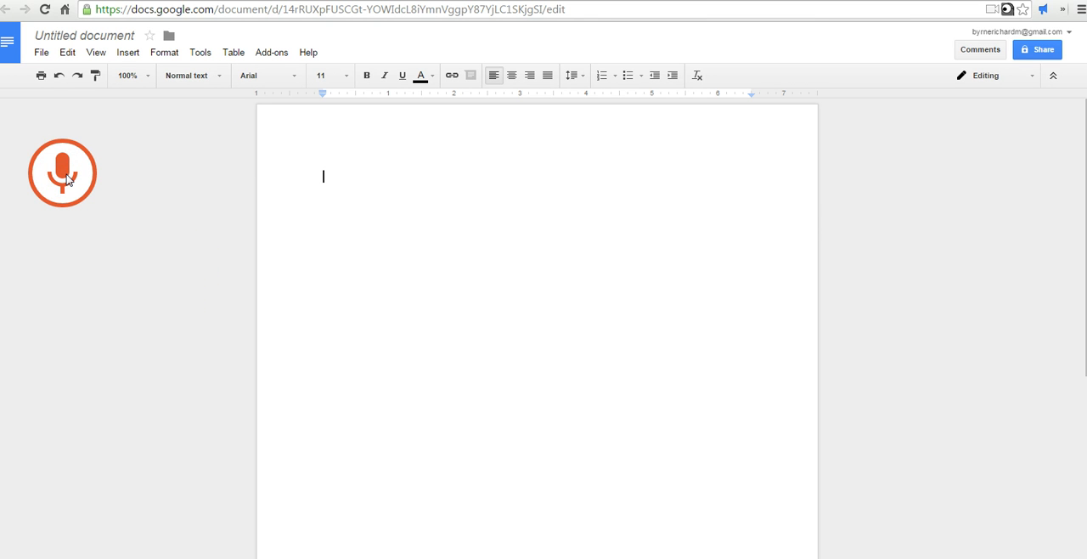
pyautogui.click(63, 176)
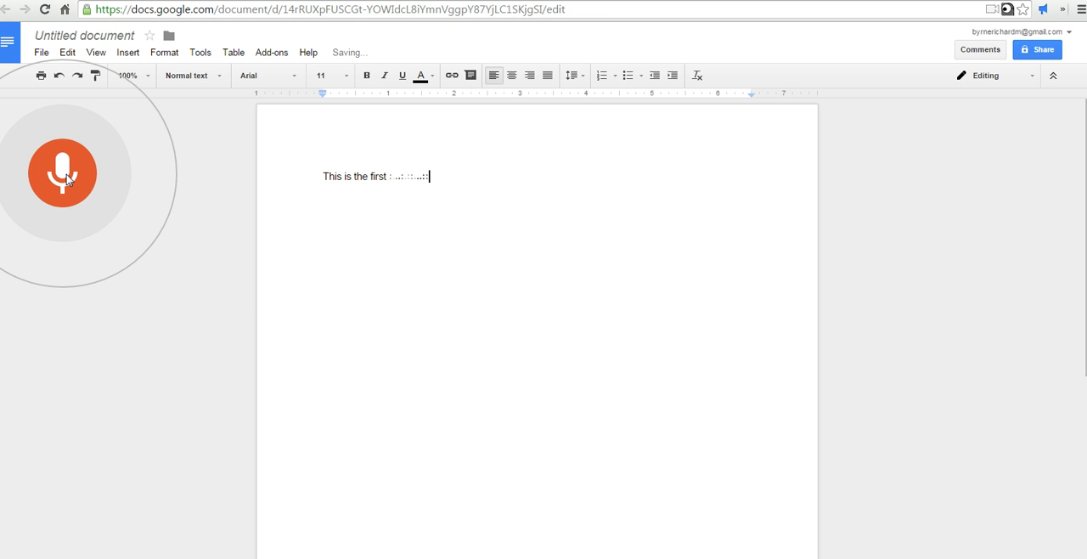
pyautogui.write('sentence of my document')
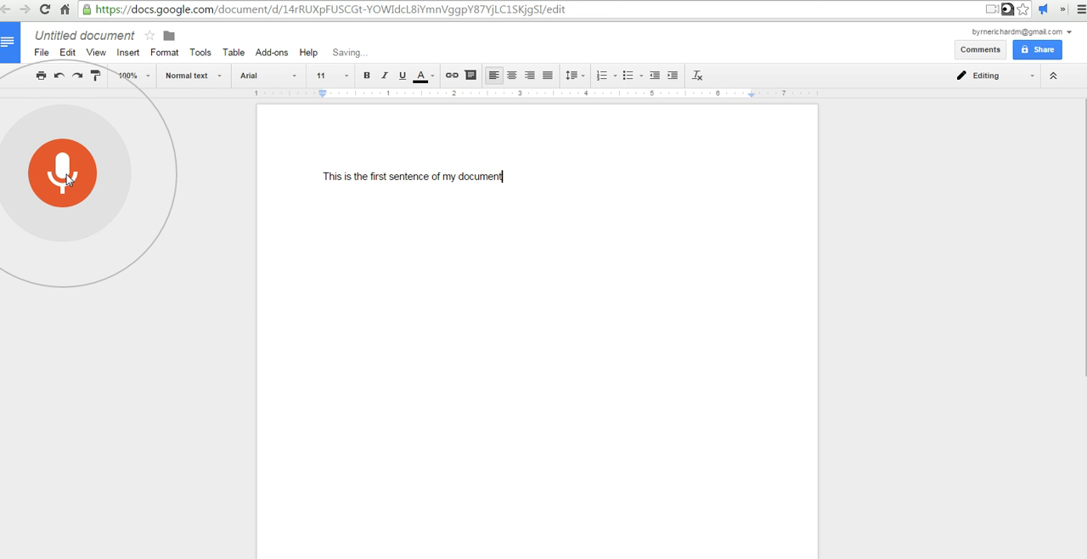